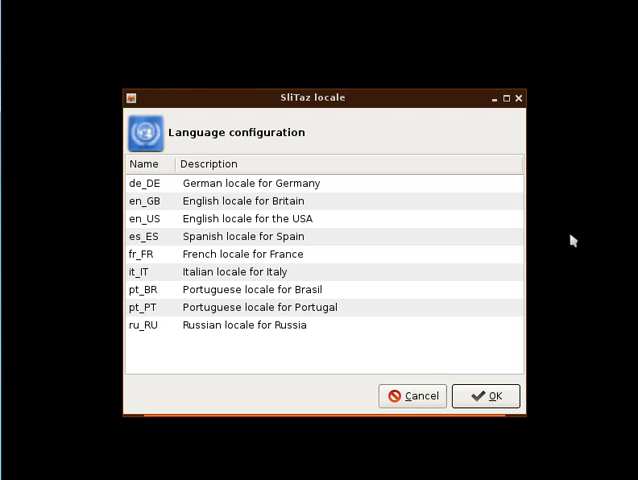
mouse_move(510, 223)
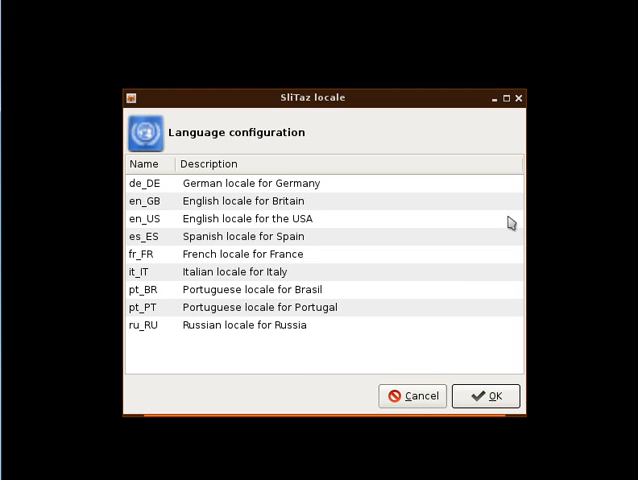
mouse_move(292, 112)
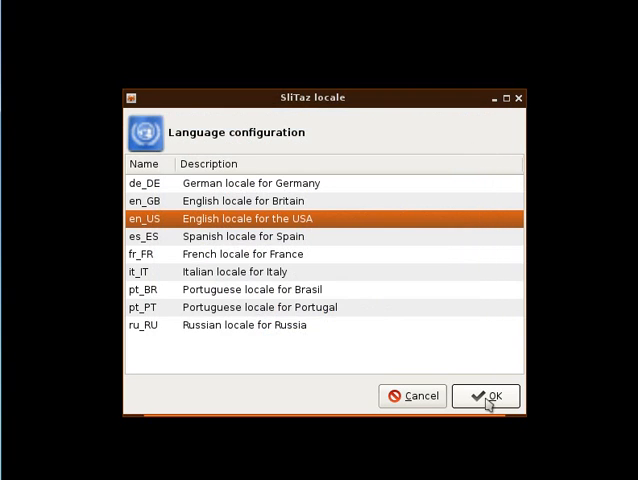
Confirm en_US as the system locale for English (USA)
left_click(486, 396)
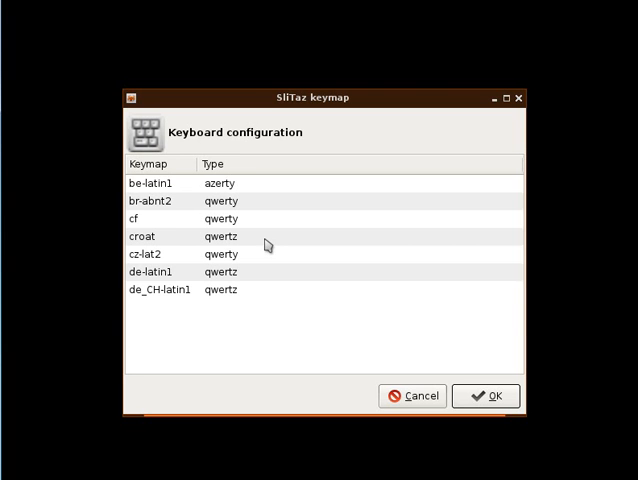
Scroll to the bottom of the keymap list and select the 'us' layout
scroll("down", 3)
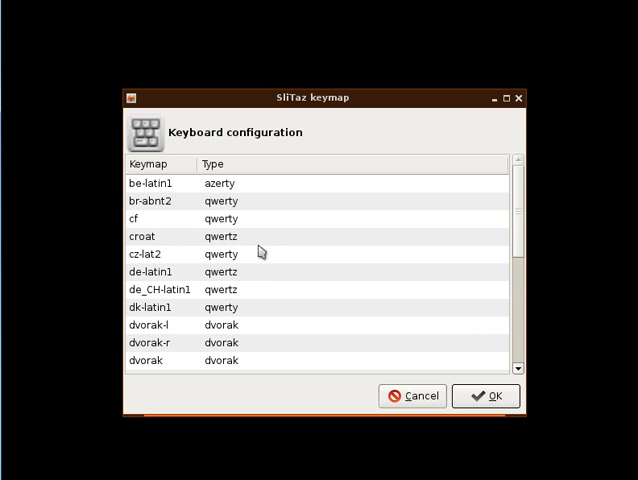
mouse_move(458, 326)
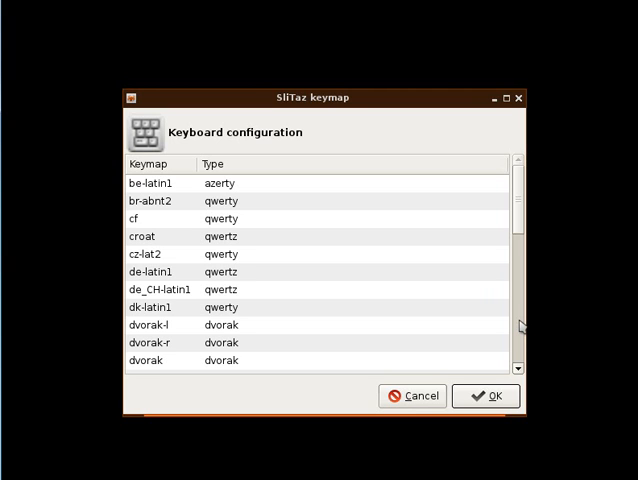
scroll("down", 3)
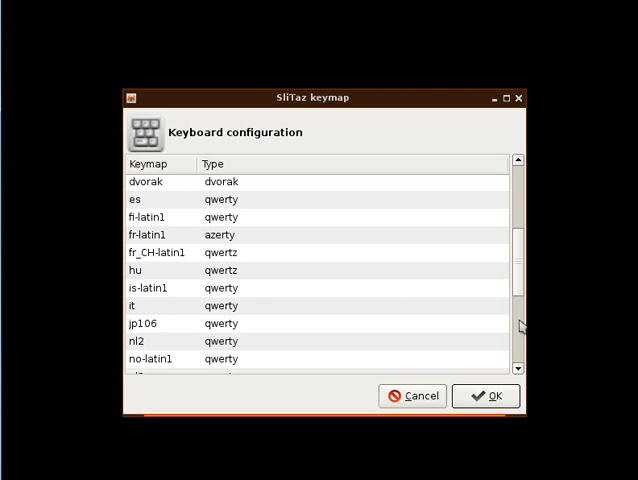
scroll("down", 3)
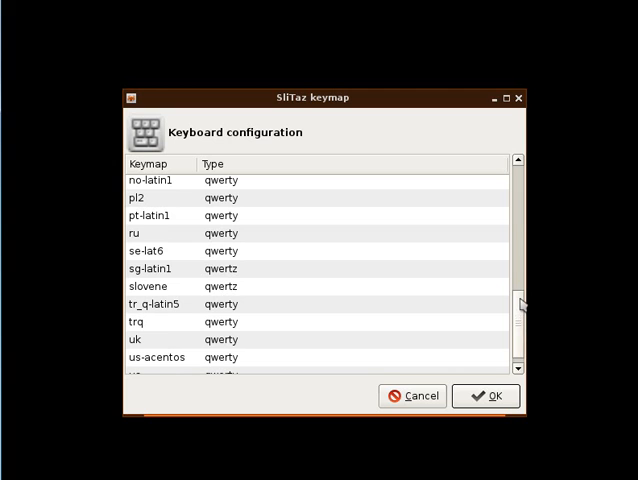
scroll("down", 3)
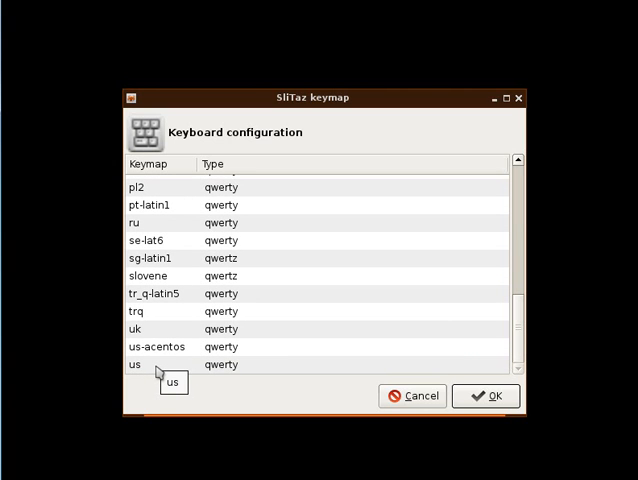
left_click(133, 364)
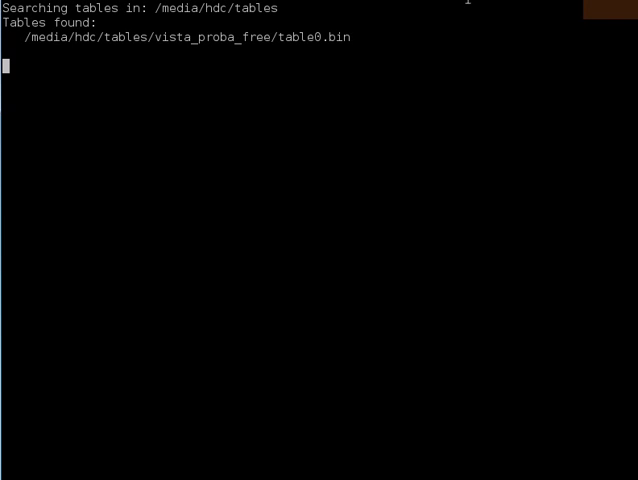
mouse_move(514, 52)
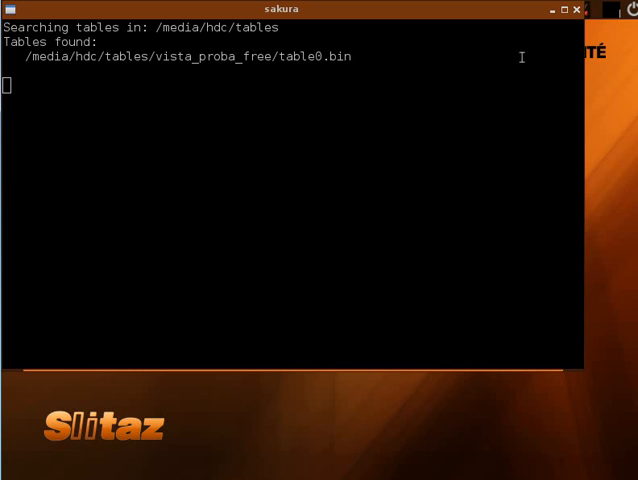
mouse_move(632, 57)
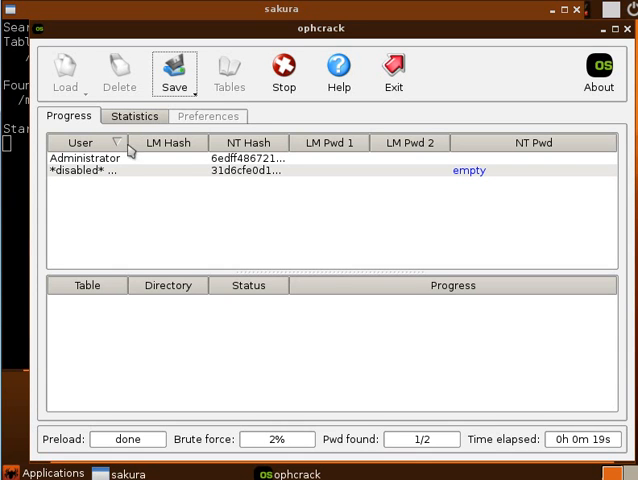
mouse_move(98, 278)
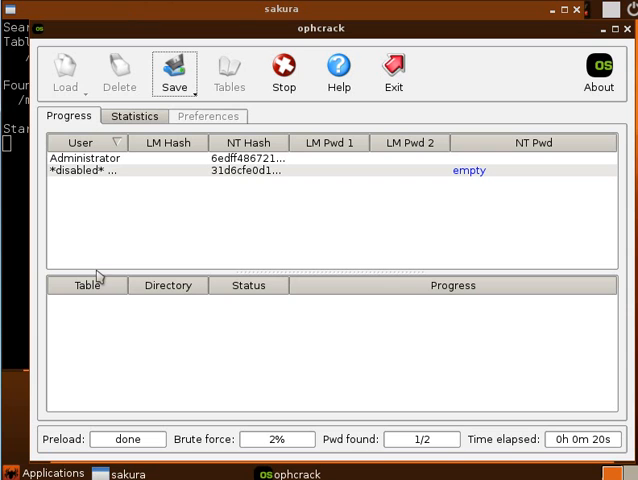
mouse_move(157, 241)
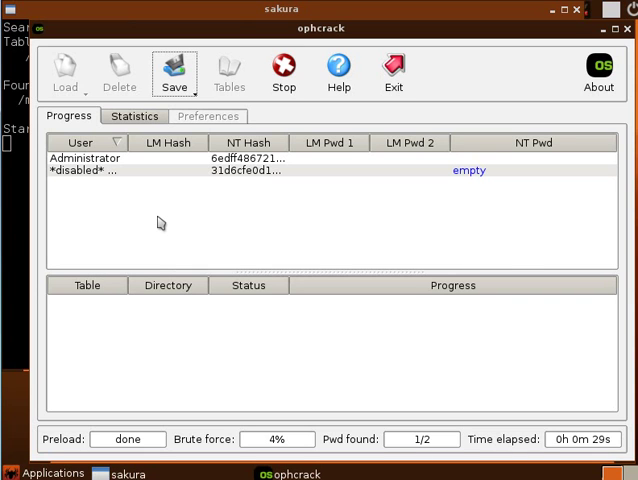
mouse_move(150, 165)
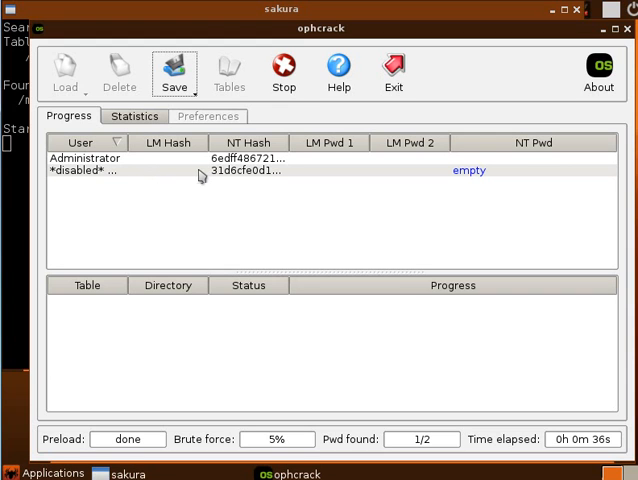
mouse_move(320, 172)
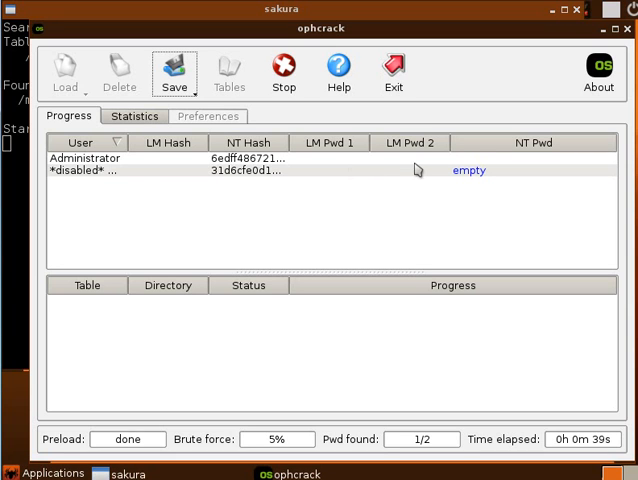
mouse_move(475, 157)
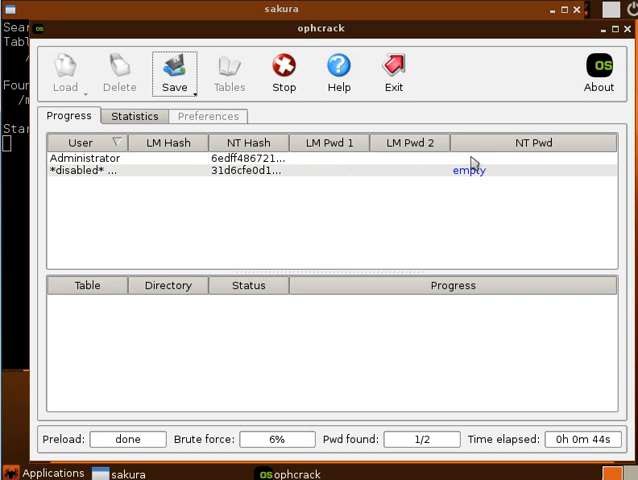
mouse_move(516, 164)
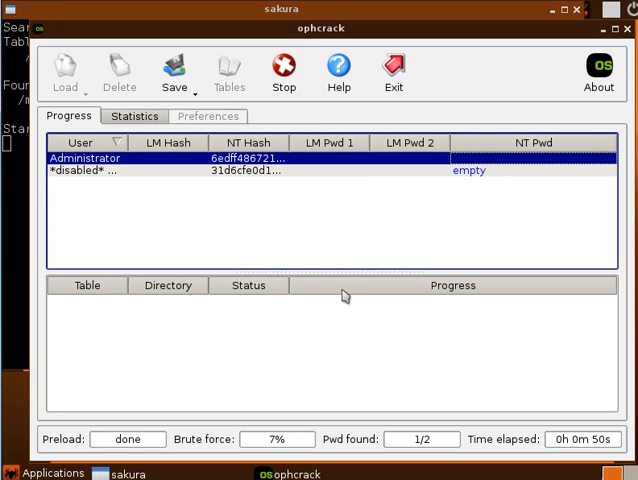
mouse_move(252, 288)
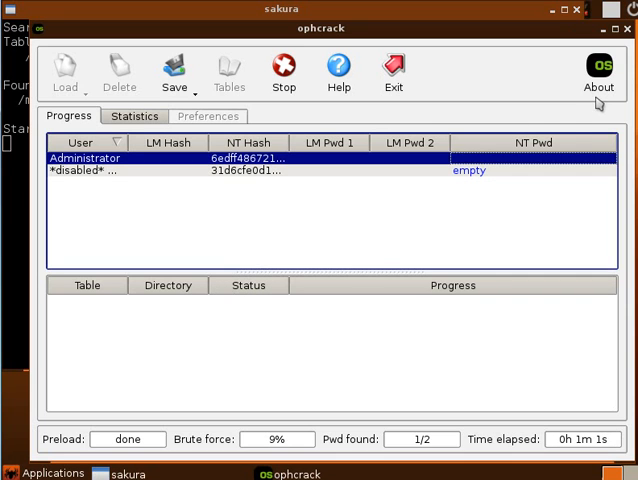
mouse_move(519, 160)
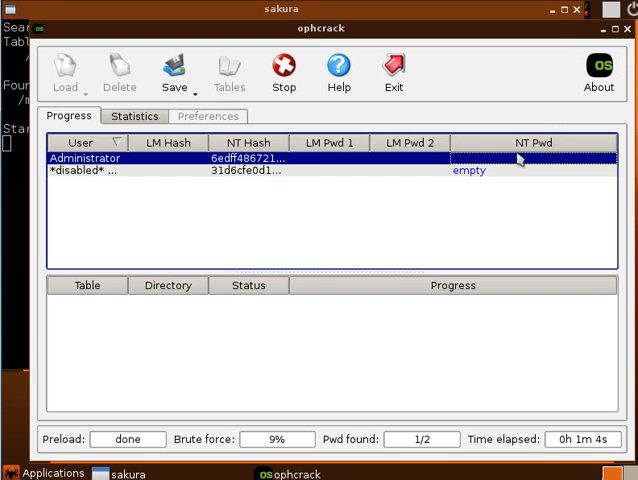